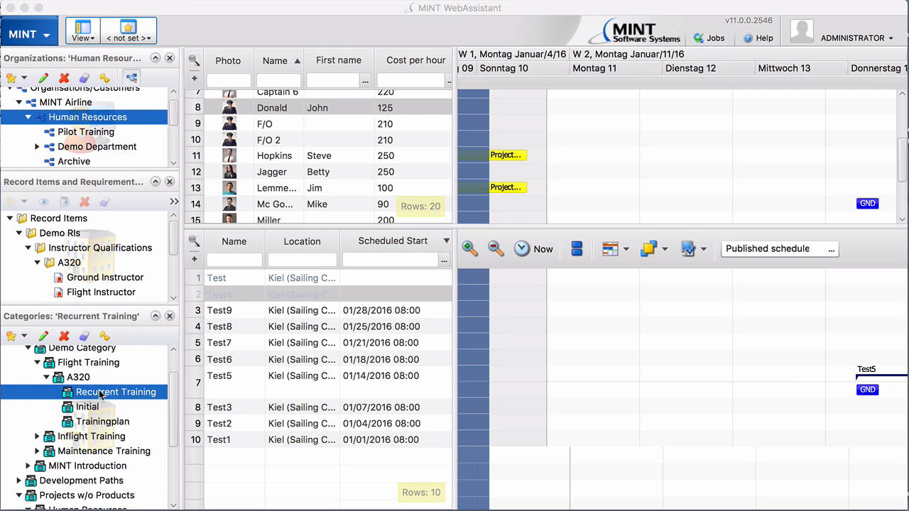
mouse_move(176, 396)
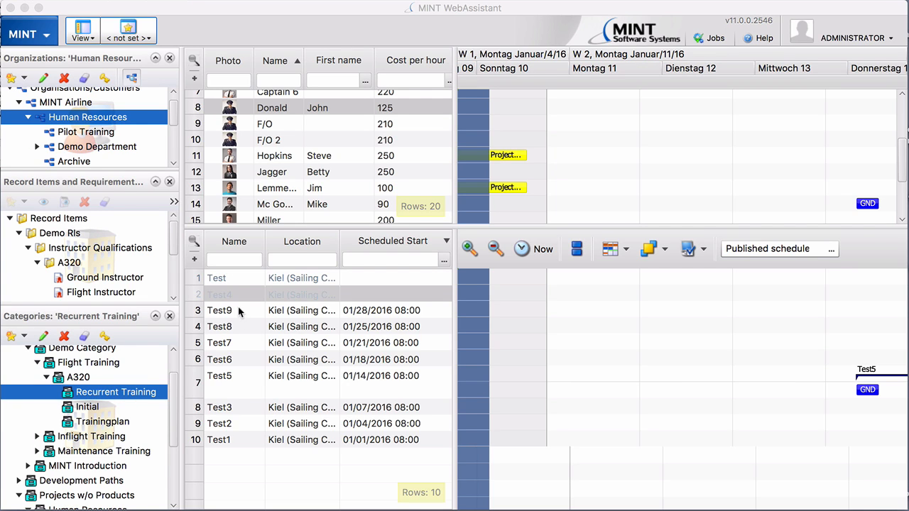
Step: Select the Test4 request and bring up its context actions
left_click(235, 294)
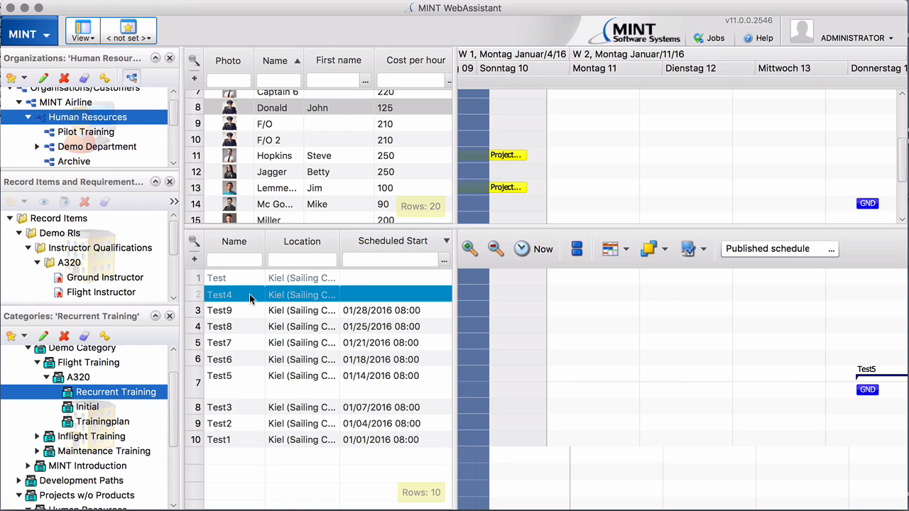
mouse_move(236, 298)
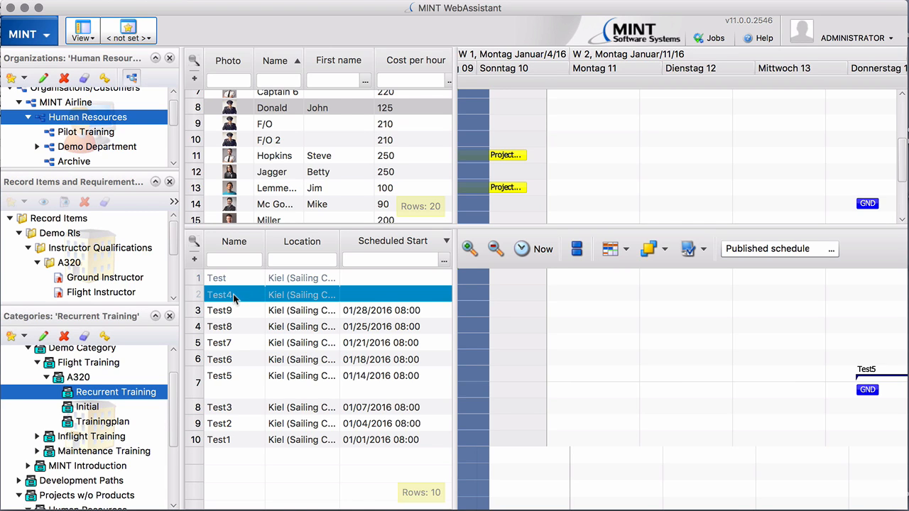
right_click(227, 294)
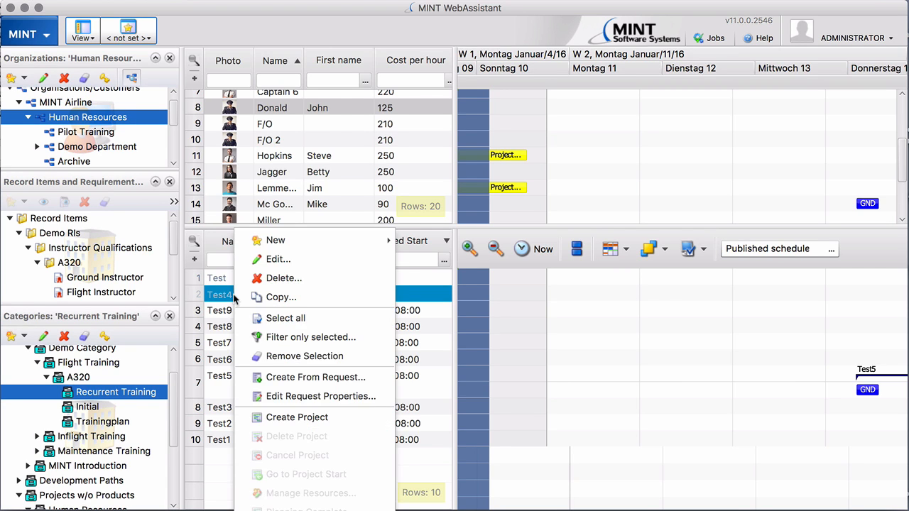
Step: Start a Create Project run for Test4 and review its slot groups
left_click(297, 417)
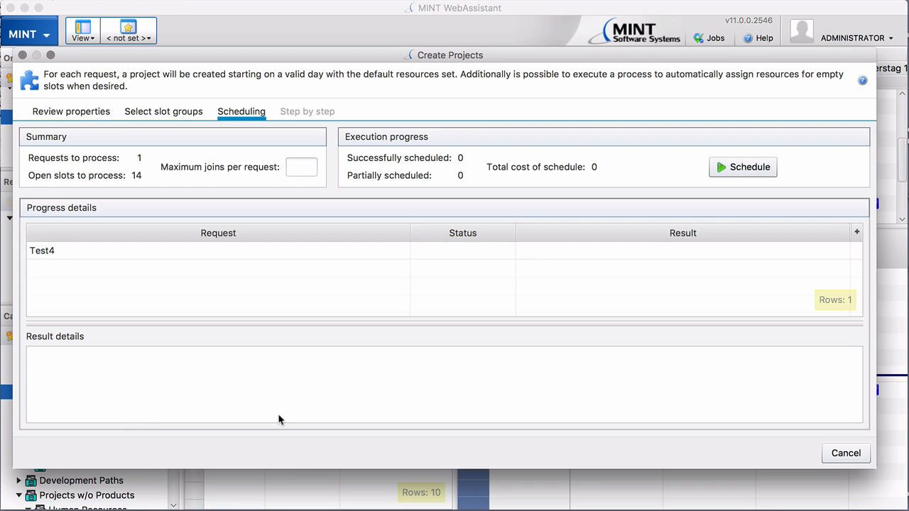
mouse_move(149, 116)
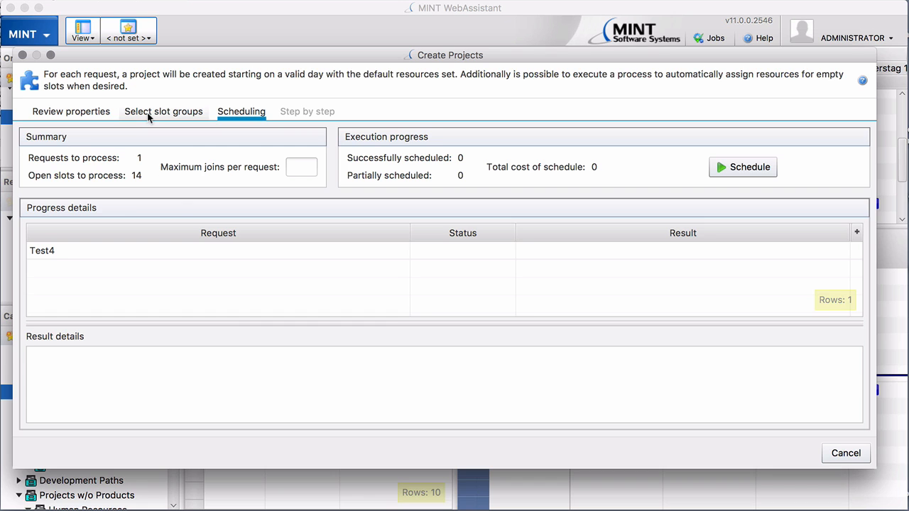
left_click(164, 111)
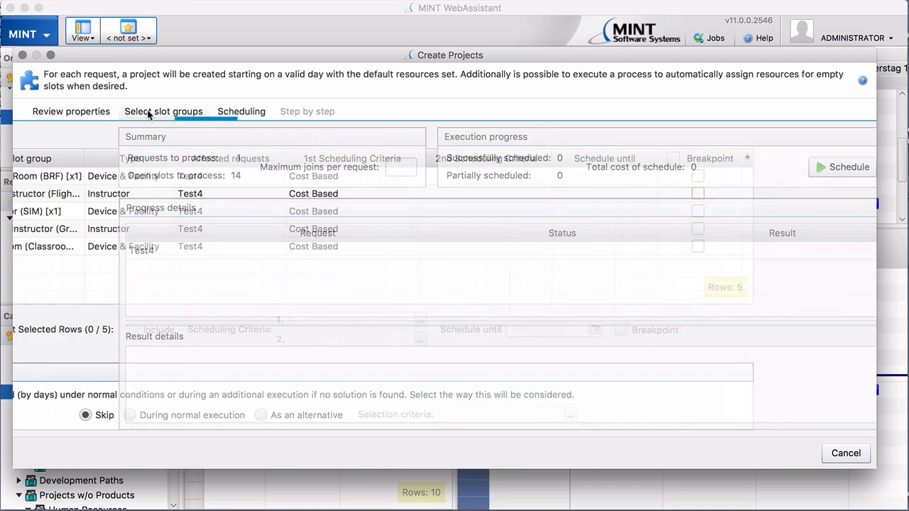
left_click(163, 111)
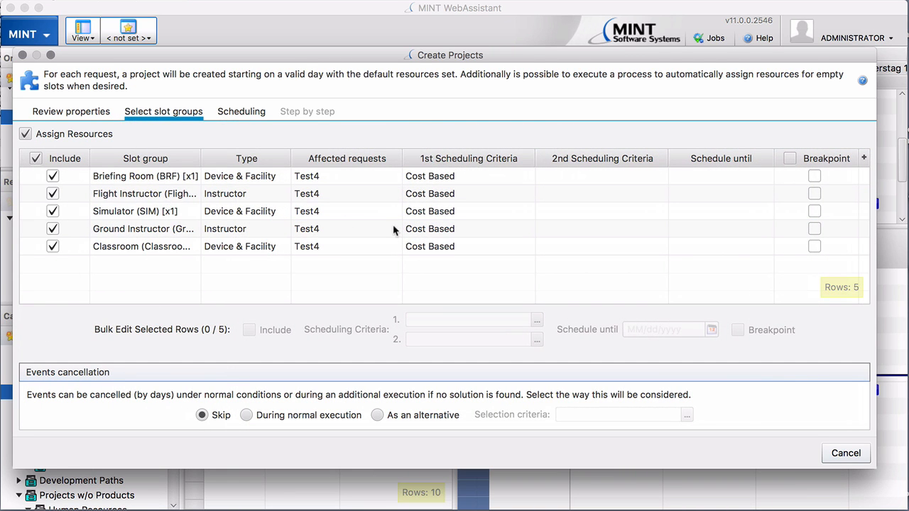
mouse_move(831, 165)
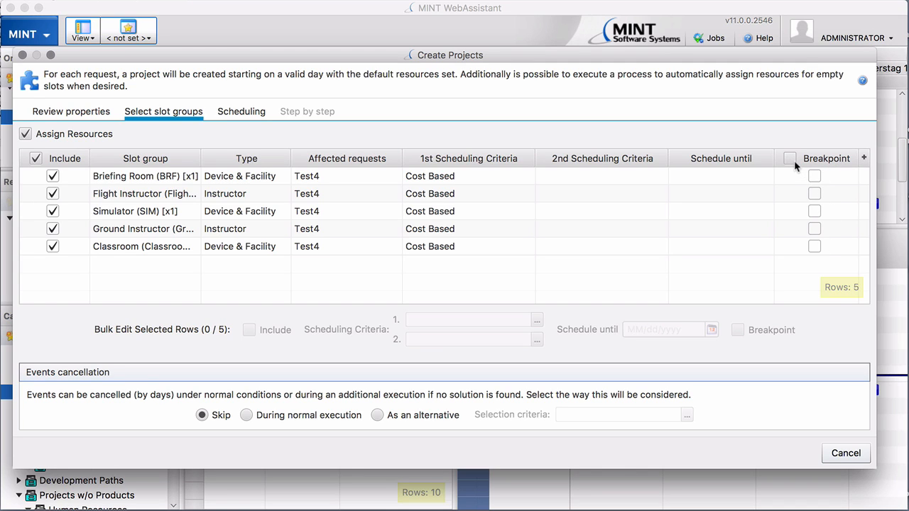
Step: Leave breakpoints off for all slot groups except Flight Instructor
left_click(790, 159)
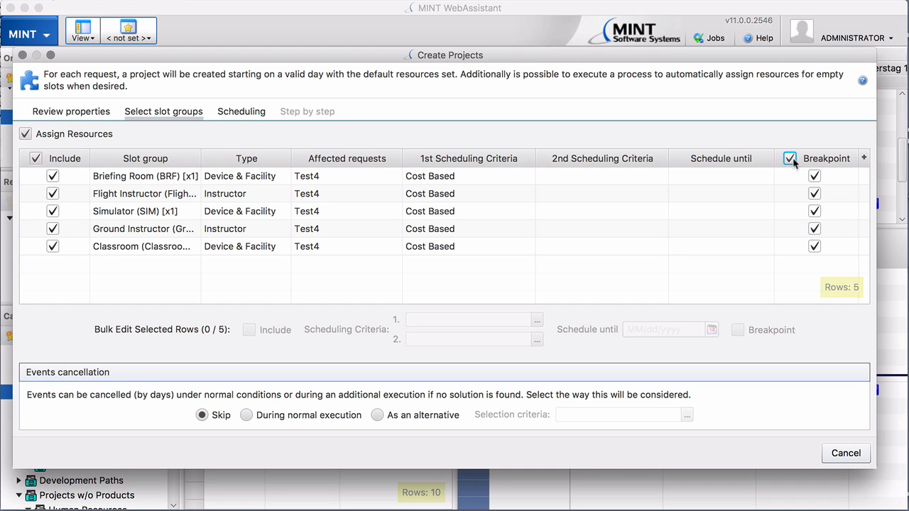
left_click(789, 159)
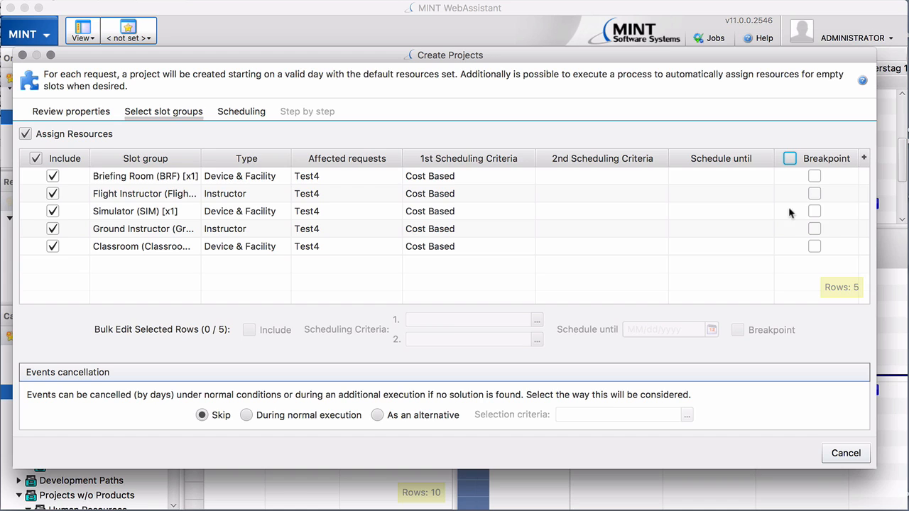
left_click(815, 193)
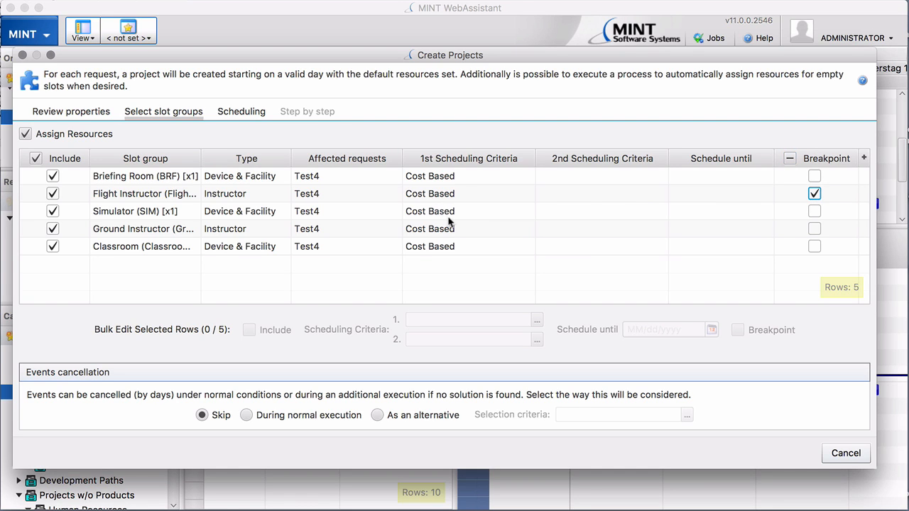
mouse_move(452, 163)
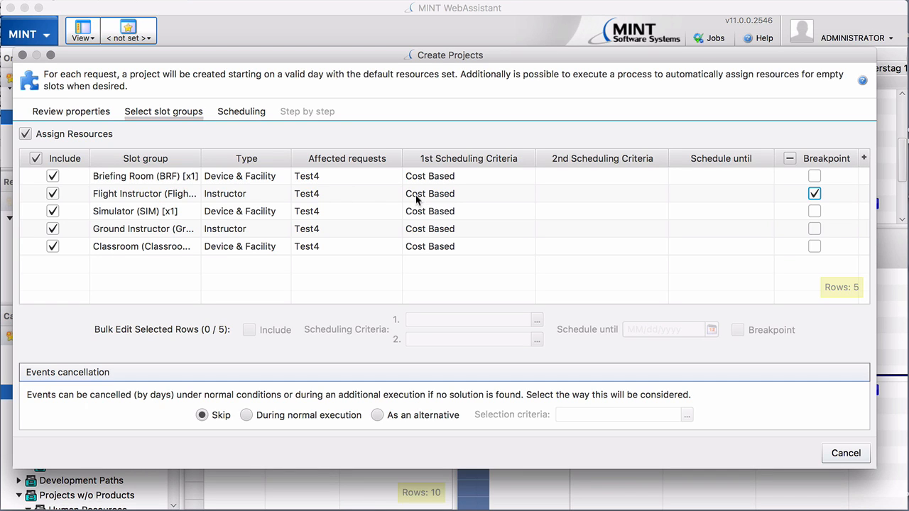
mouse_move(451, 197)
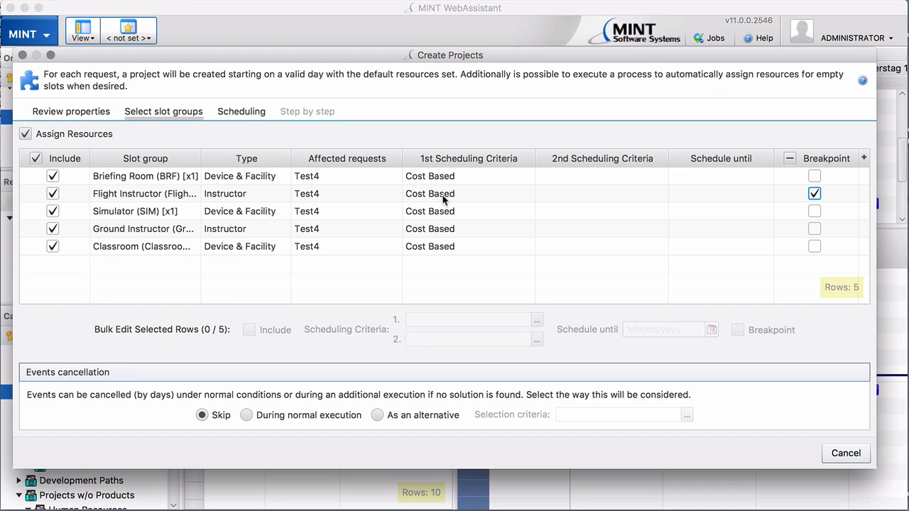
mouse_move(271, 131)
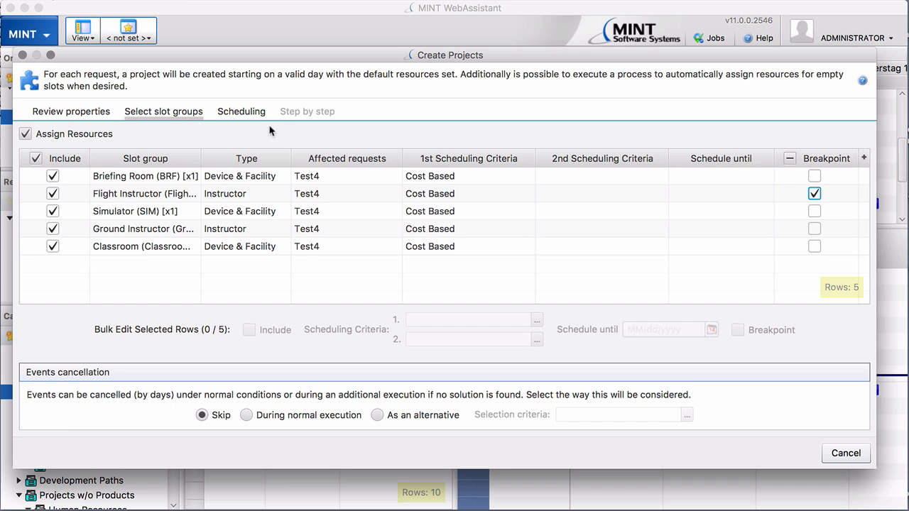
Step: Schedule Test4 so it pauses at the Flight Instructor briefing breakpoint
left_click(242, 111)
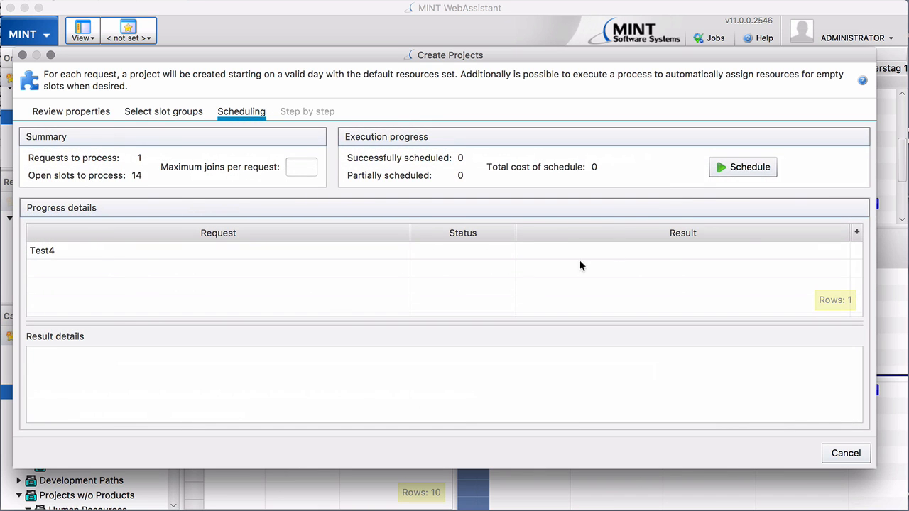
left_click(742, 167)
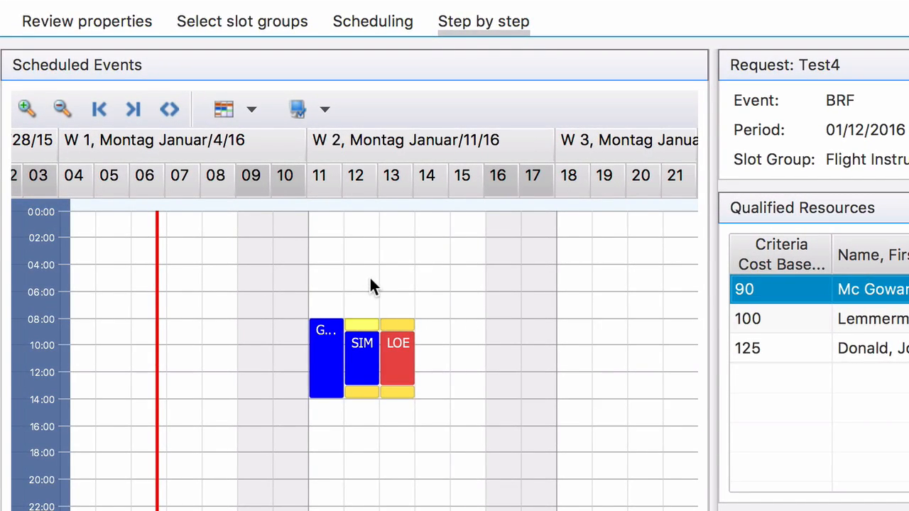
Step: Zoom the Scheduled Events calendar to daily view starting at 06:00
left_click(26, 109)
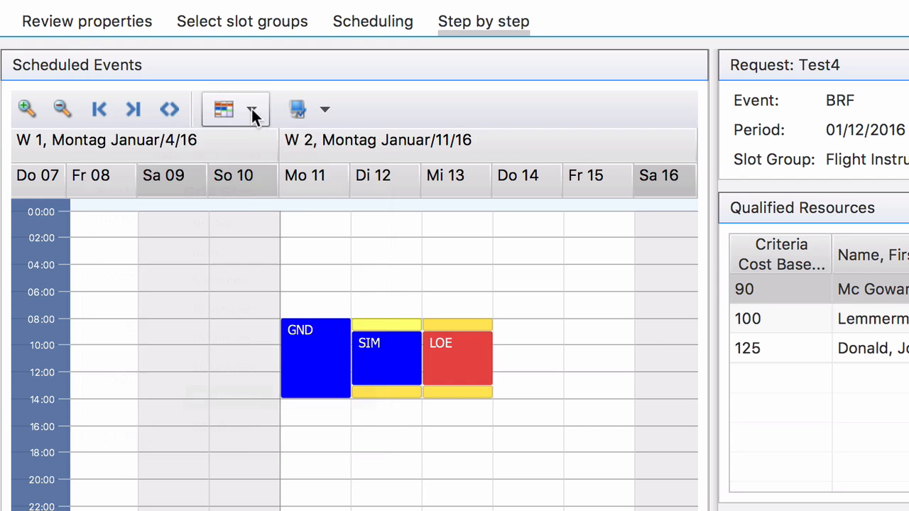
left_click(253, 110)
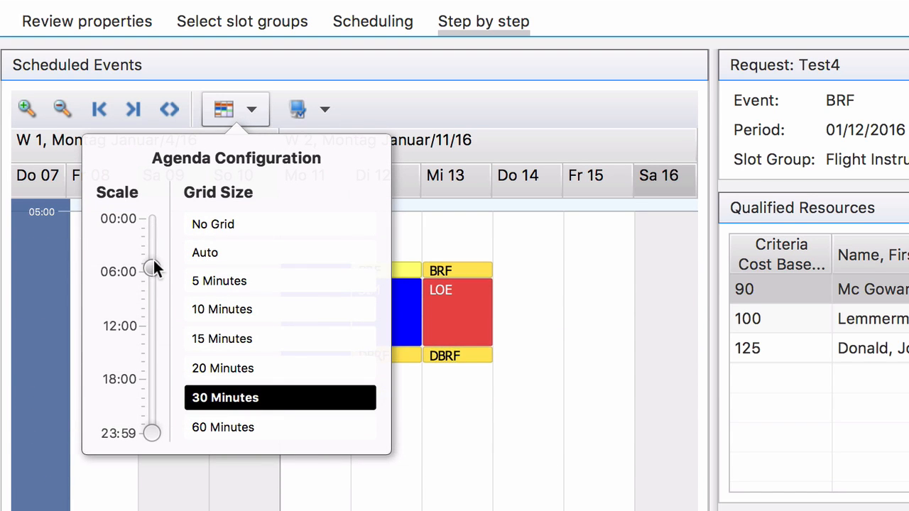
left_click_drag(155, 268, 154, 381)
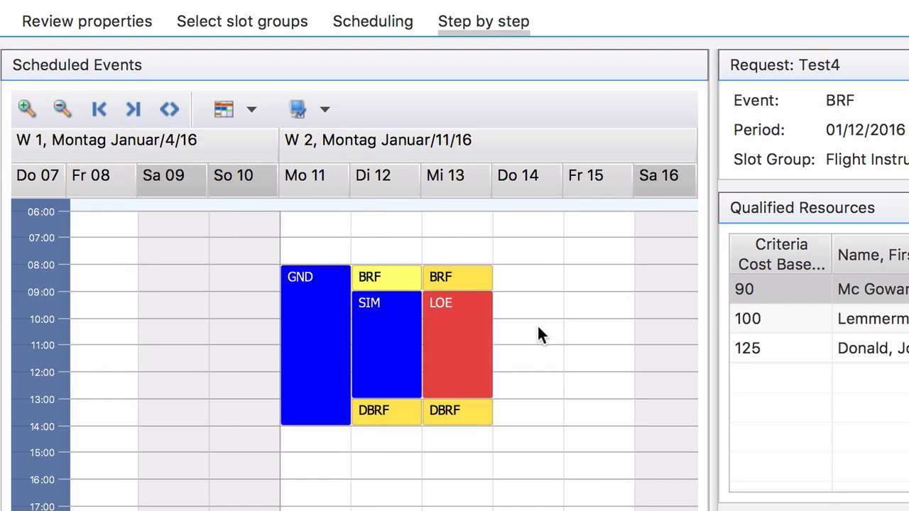
mouse_move(421, 244)
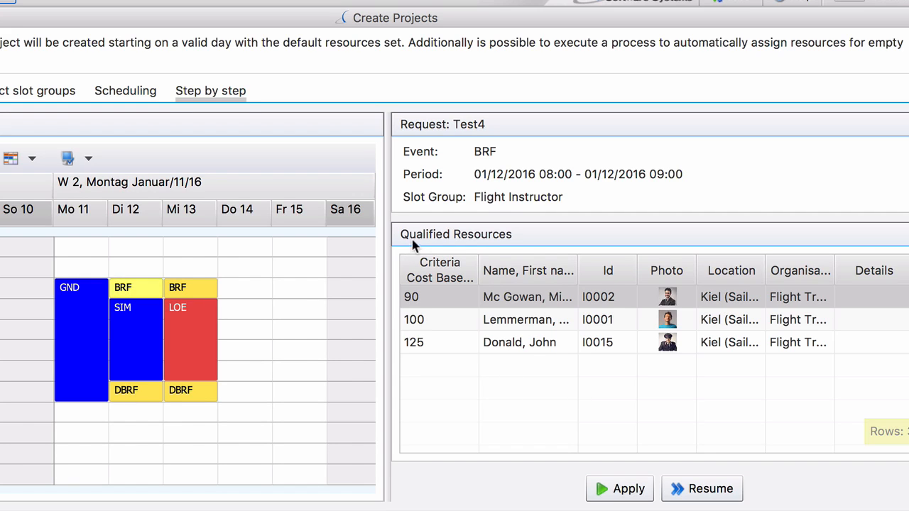
mouse_move(489, 245)
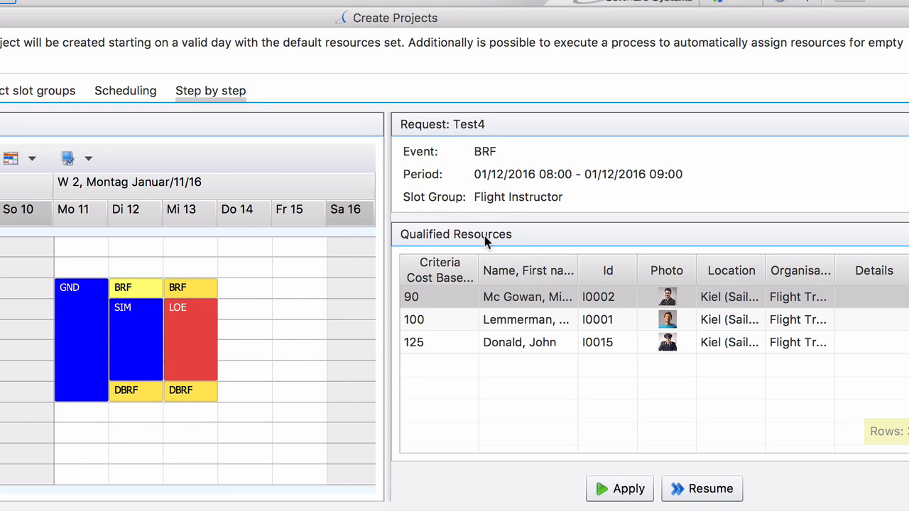
mouse_move(457, 283)
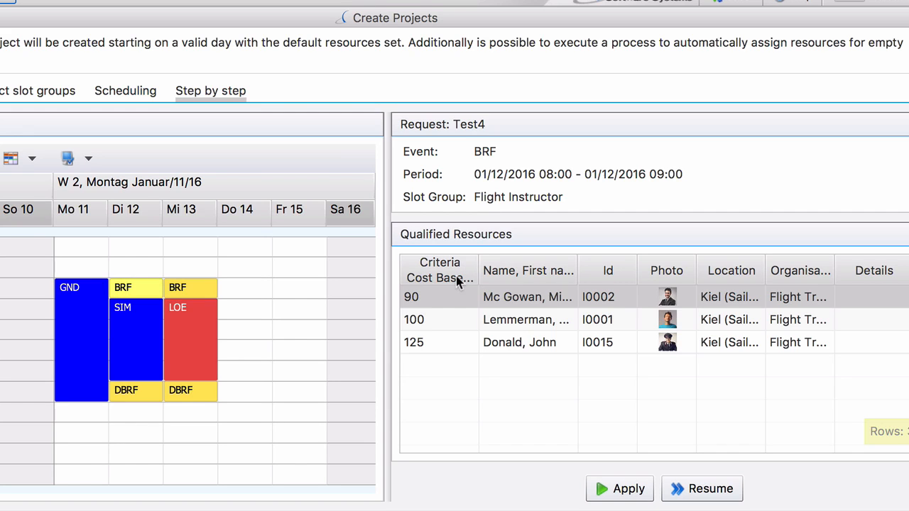
mouse_move(443, 284)
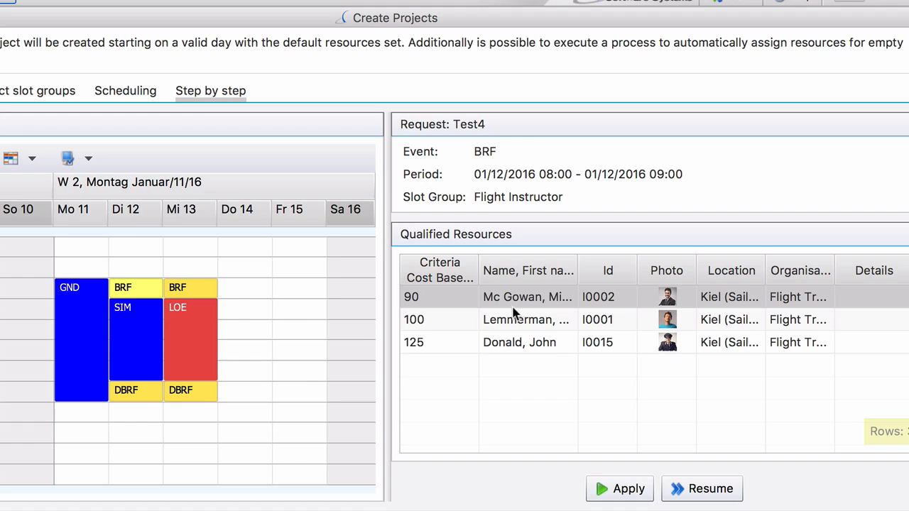
mouse_move(510, 303)
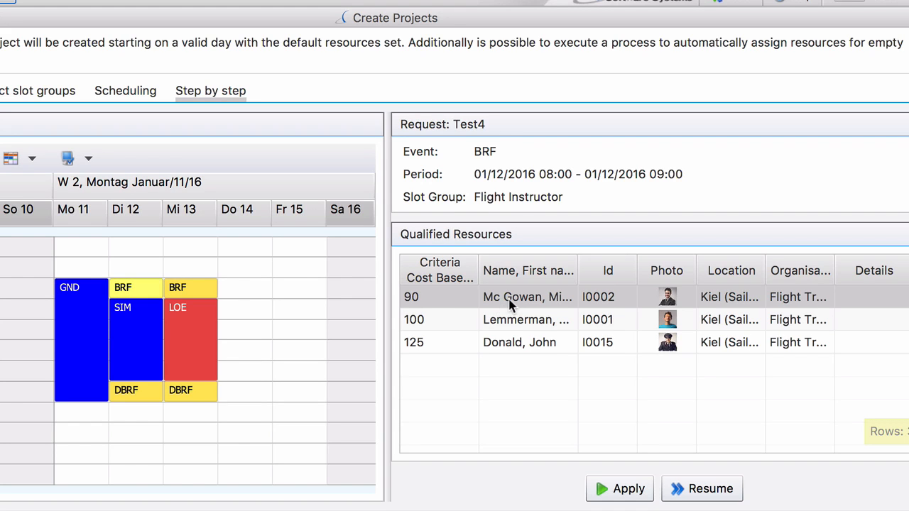
mouse_move(426, 301)
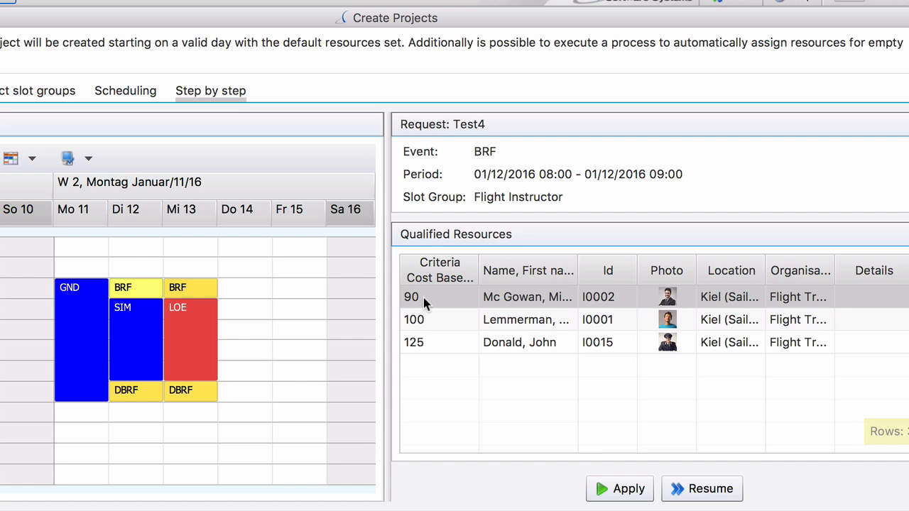
mouse_move(443, 324)
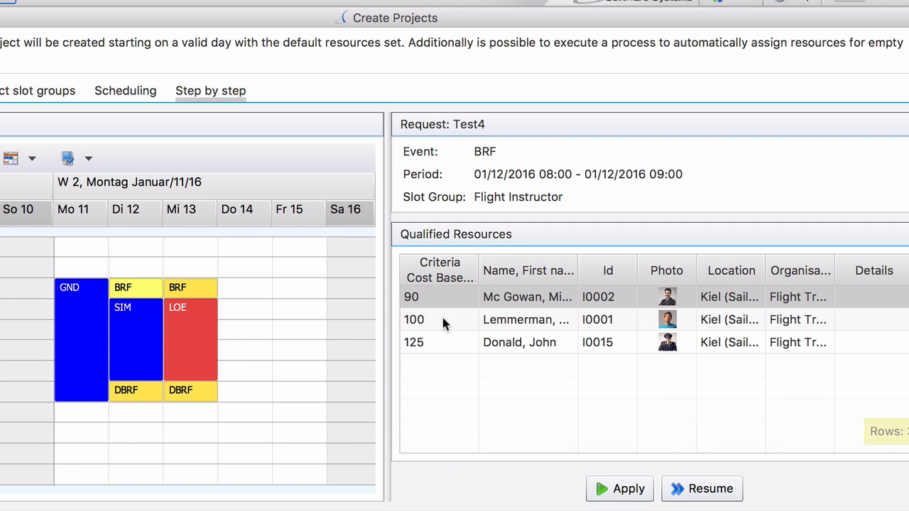
mouse_move(428, 349)
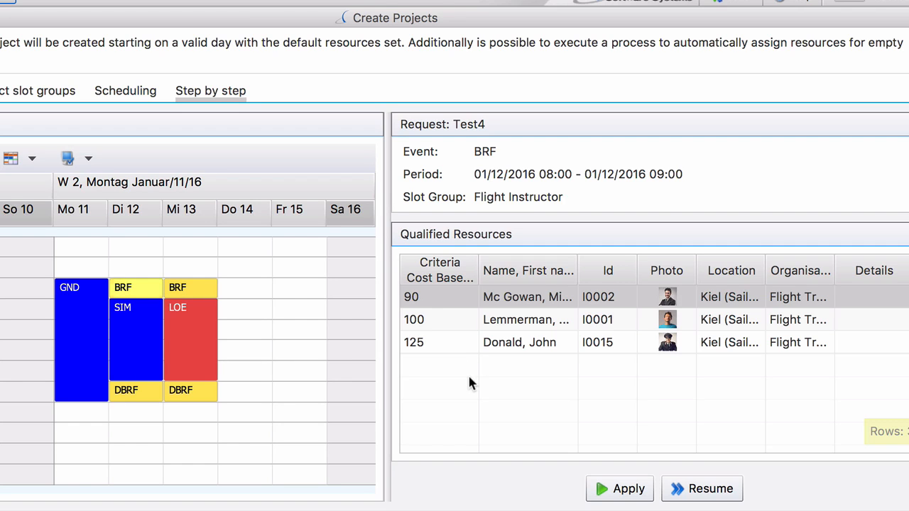
mouse_move(465, 300)
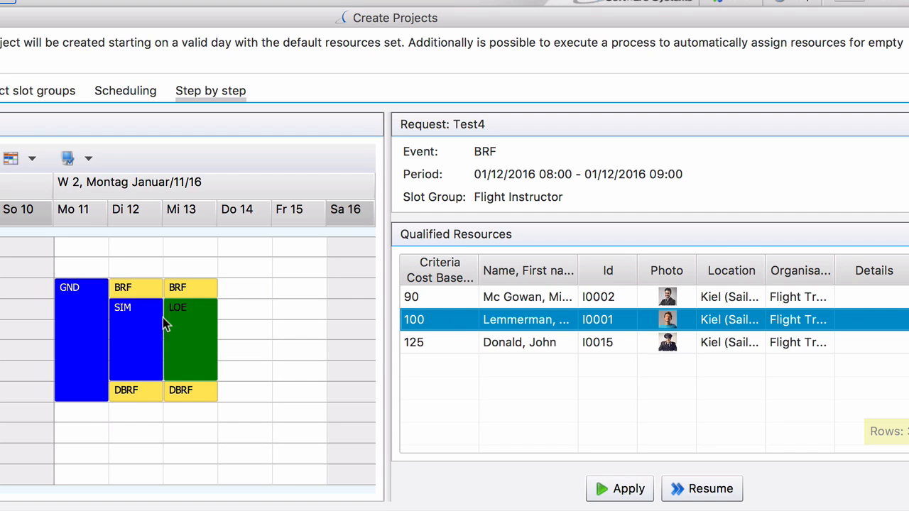
Step: Apply Lemmerman to the 01/12 briefing and advance to the 01/13 BRF request
left_click(619, 489)
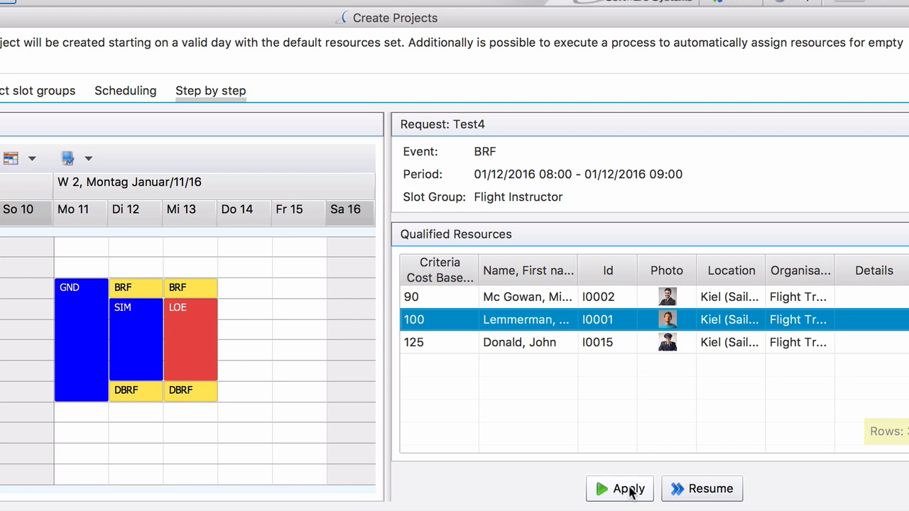
mouse_move(699, 455)
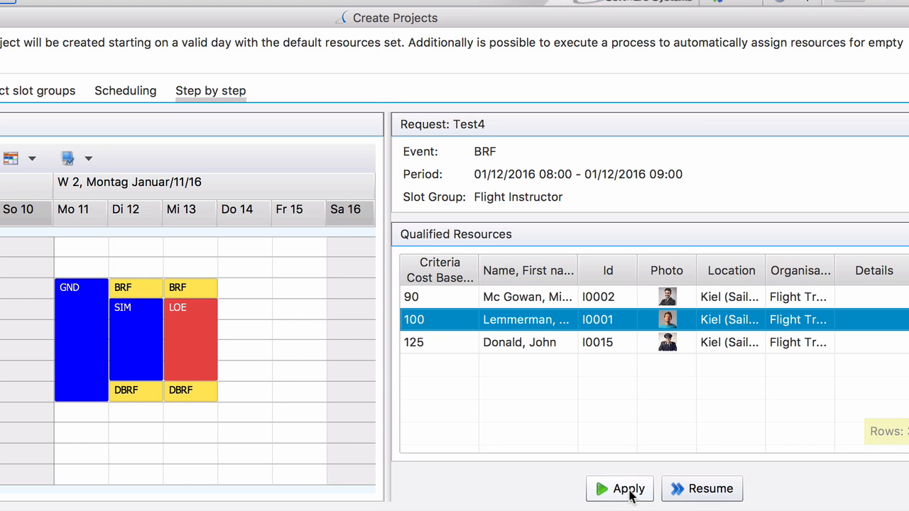
left_click(619, 489)
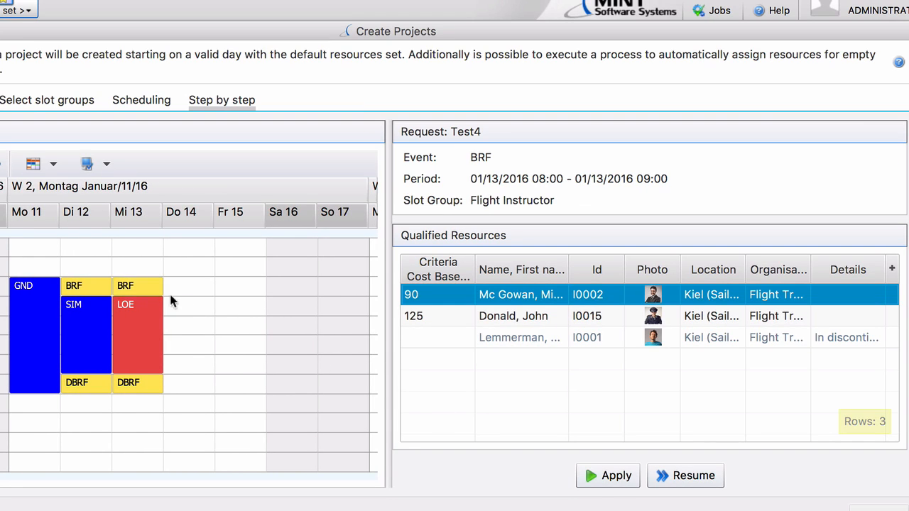
mouse_move(199, 341)
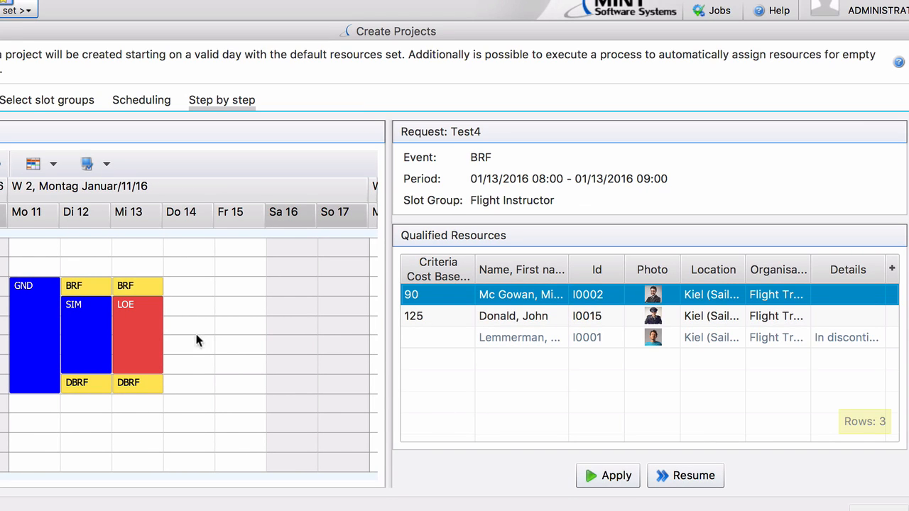
left_click(136, 287)
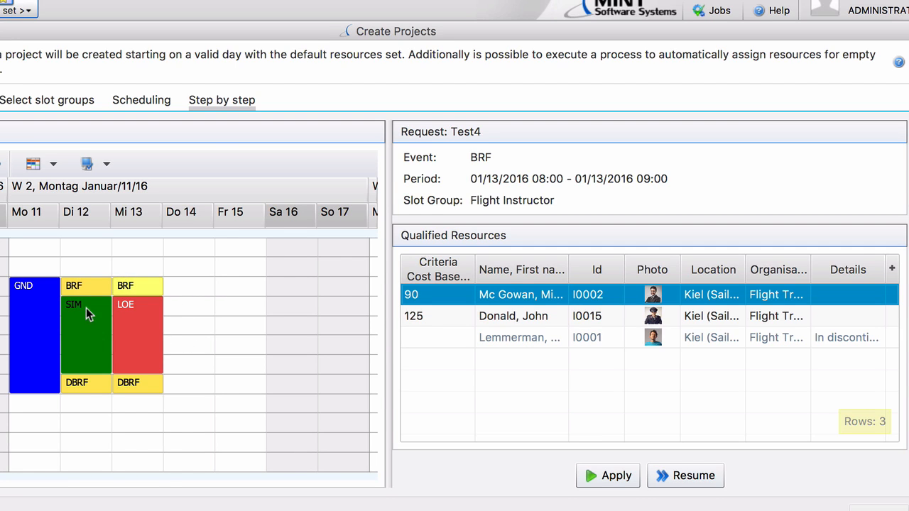
left_click(84, 315)
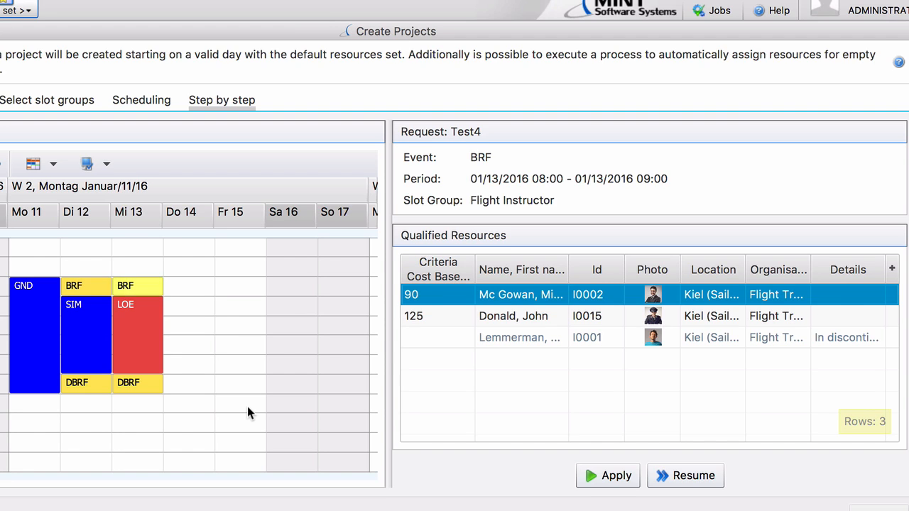
mouse_move(89, 267)
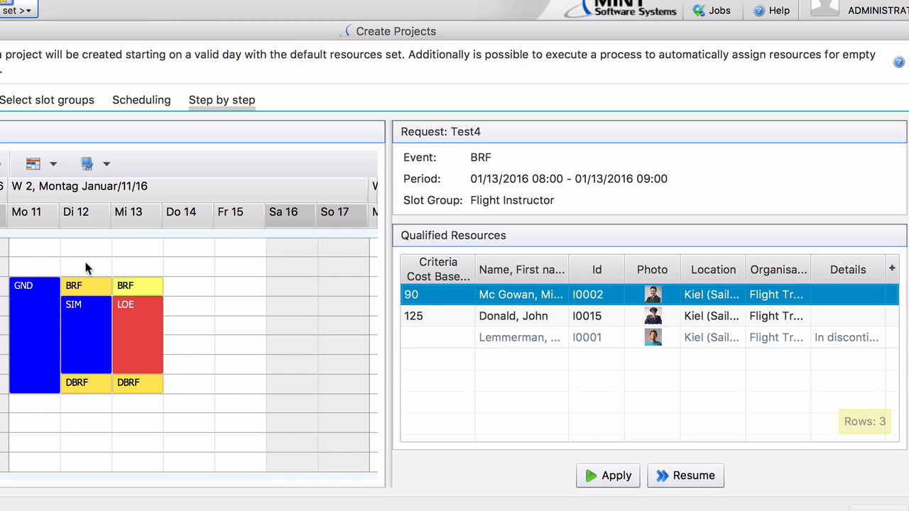
mouse_move(376, 409)
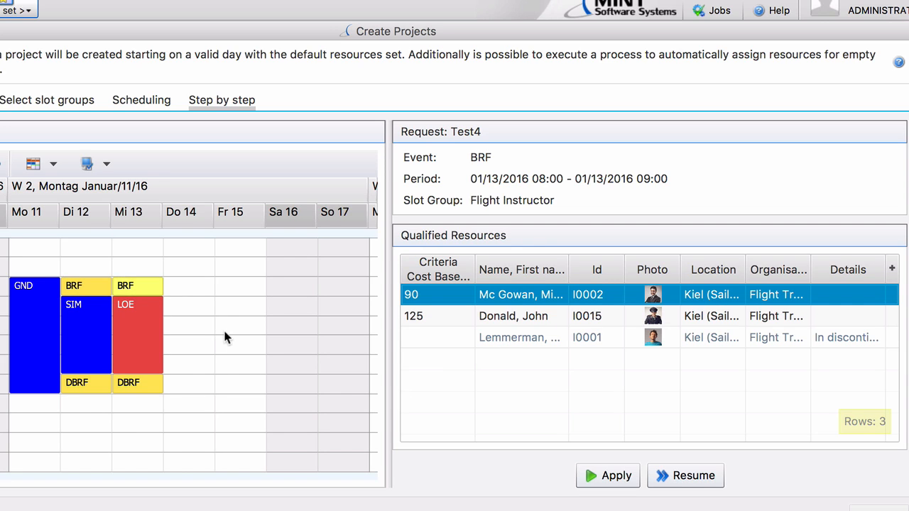
mouse_move(253, 338)
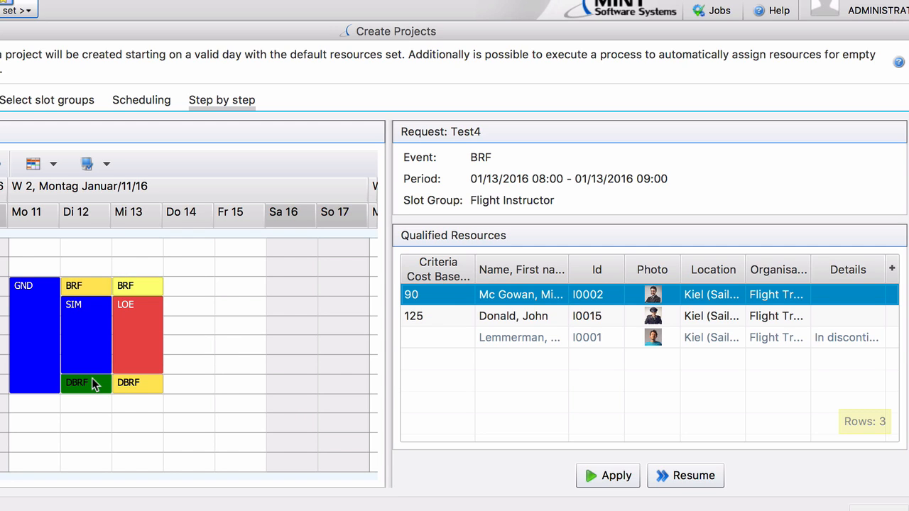
mouse_move(242, 426)
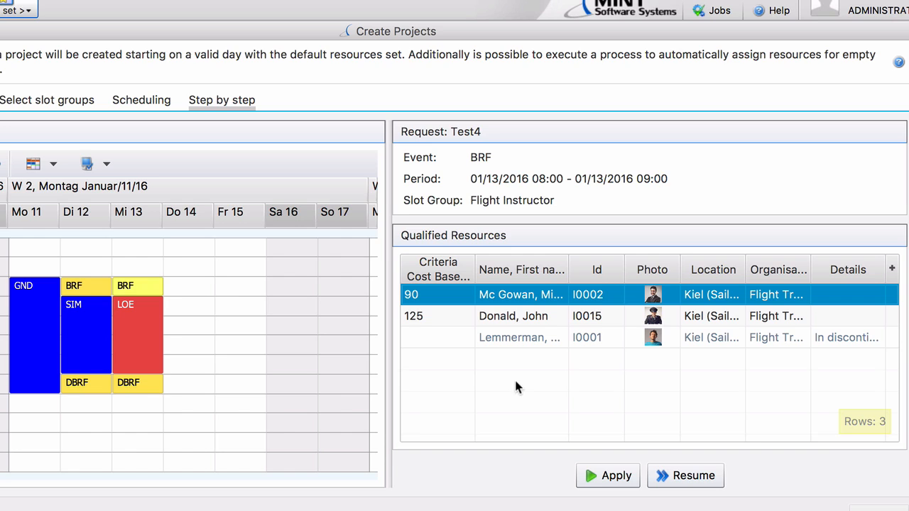
mouse_move(555, 343)
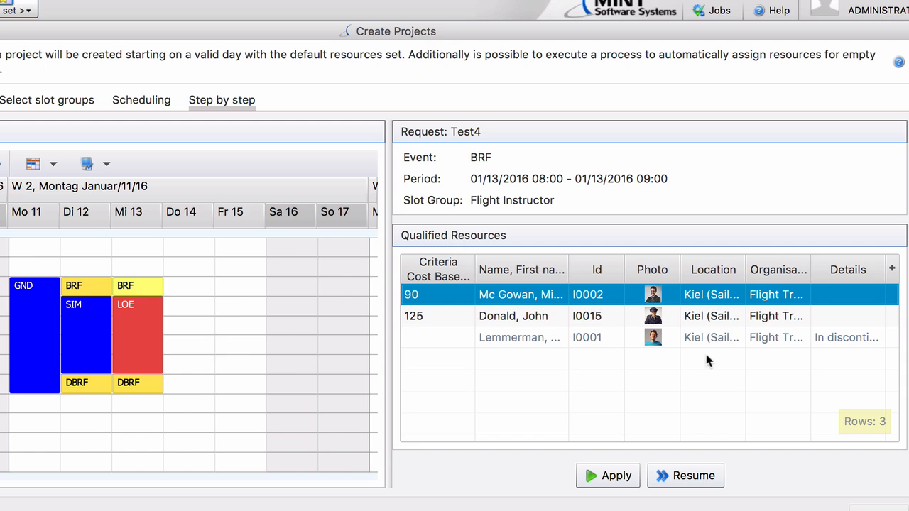
mouse_move(835, 341)
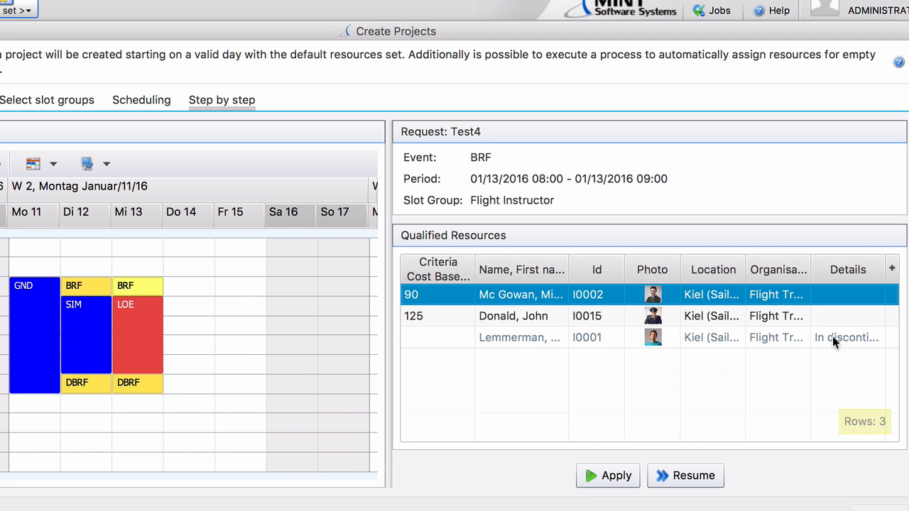
mouse_move(841, 344)
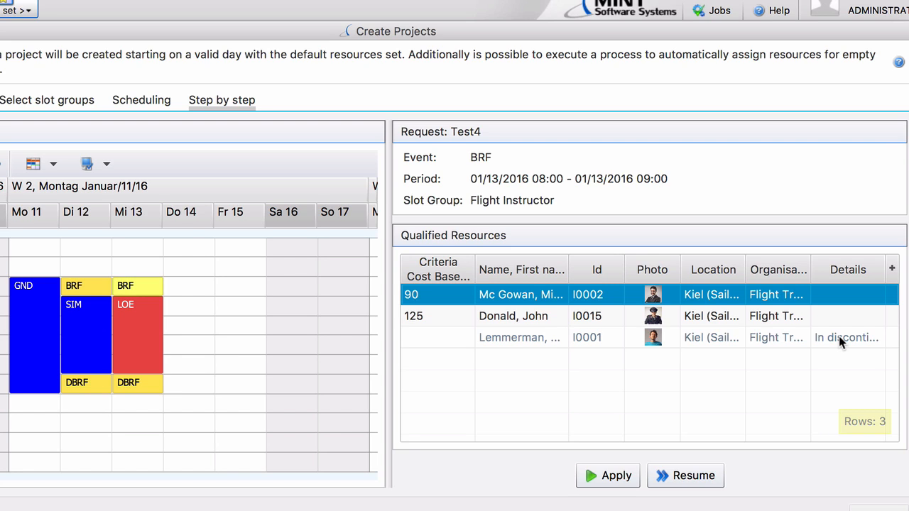
mouse_move(831, 345)
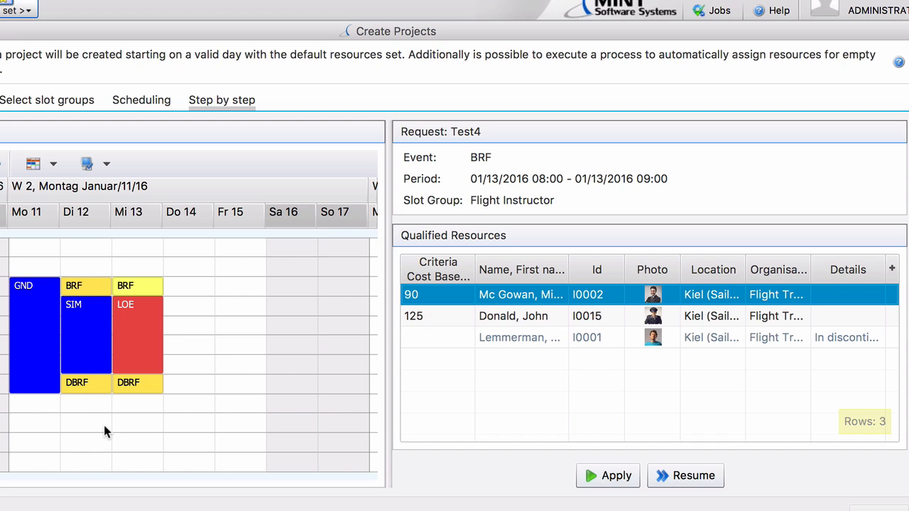
mouse_move(144, 406)
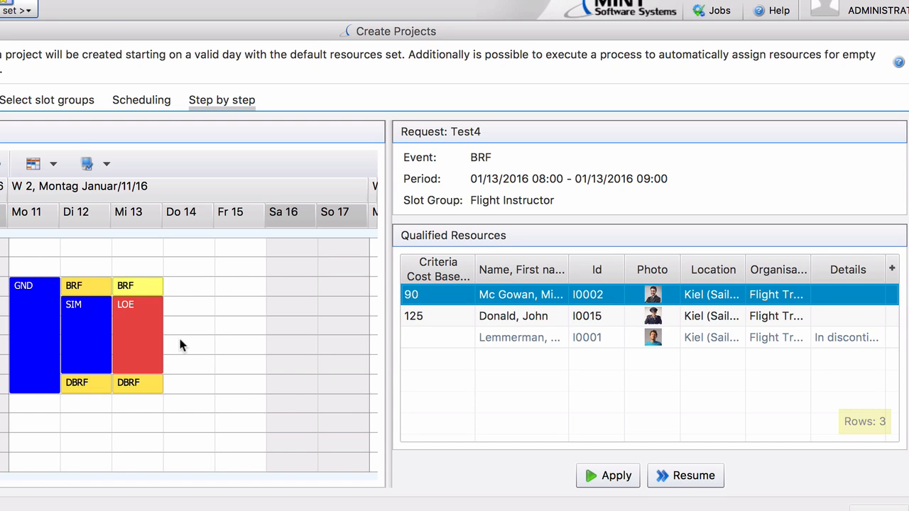
mouse_move(500, 345)
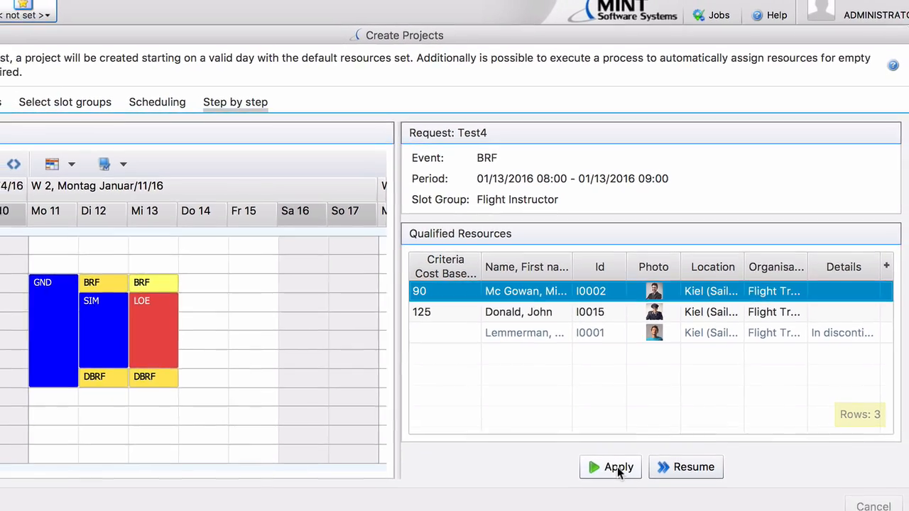
Step: Assign the instructor, resume to fill all 14 slots at EUR 7,820, and close the results
left_click(614, 467)
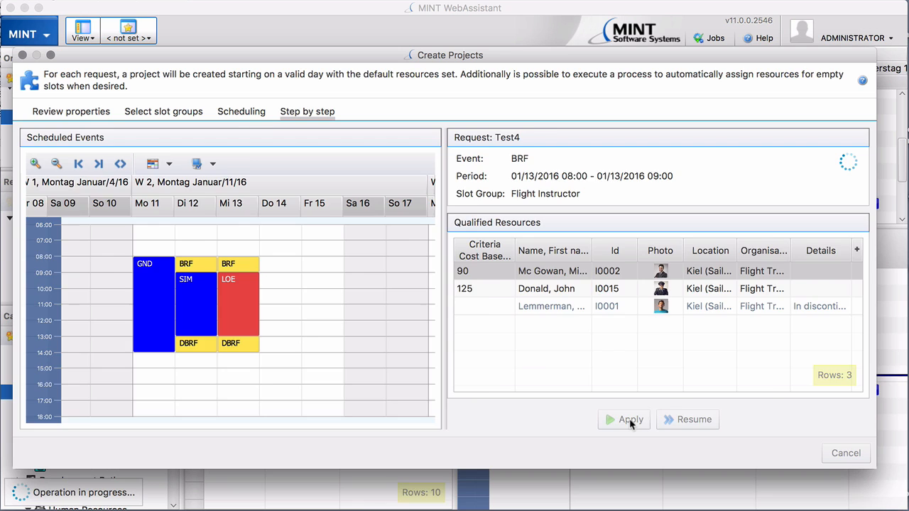
left_click(624, 420)
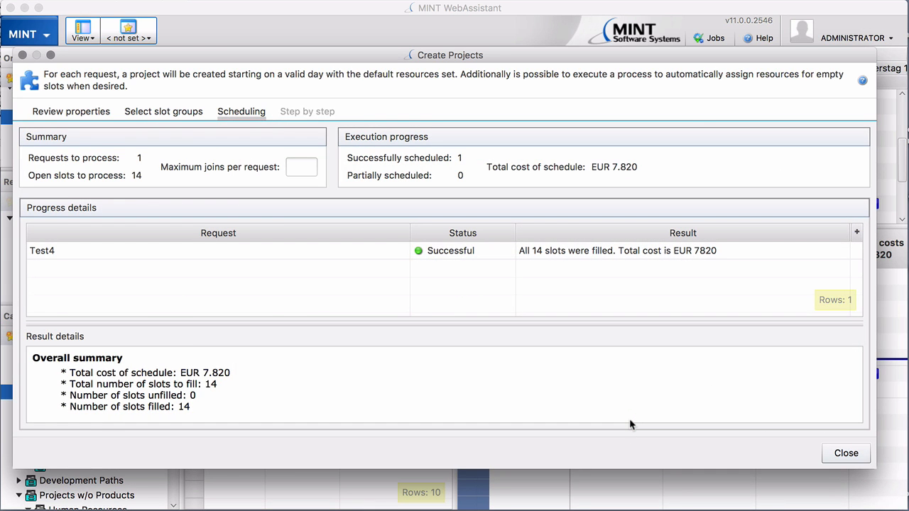
mouse_move(846, 454)
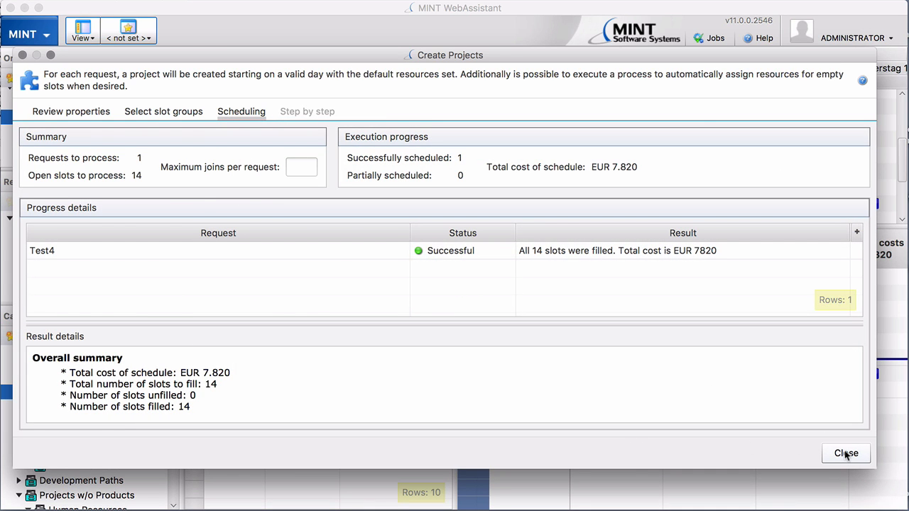
left_click(847, 453)
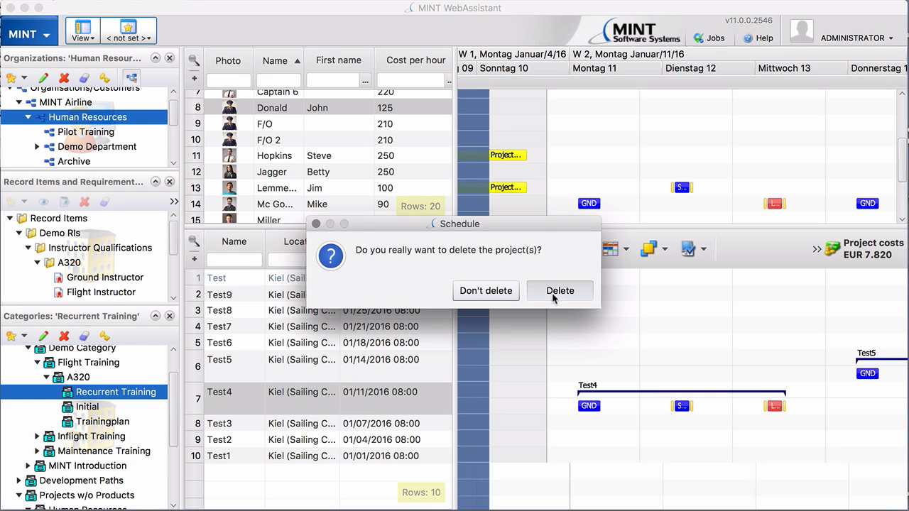
Step: Delete the cost-based Test4 project and start a fresh Create Project run
left_click(560, 289)
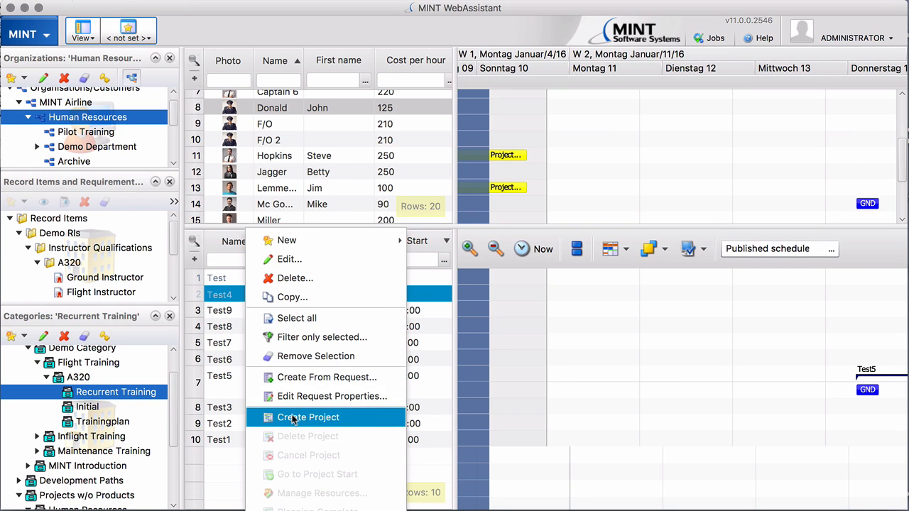
left_click(308, 417)
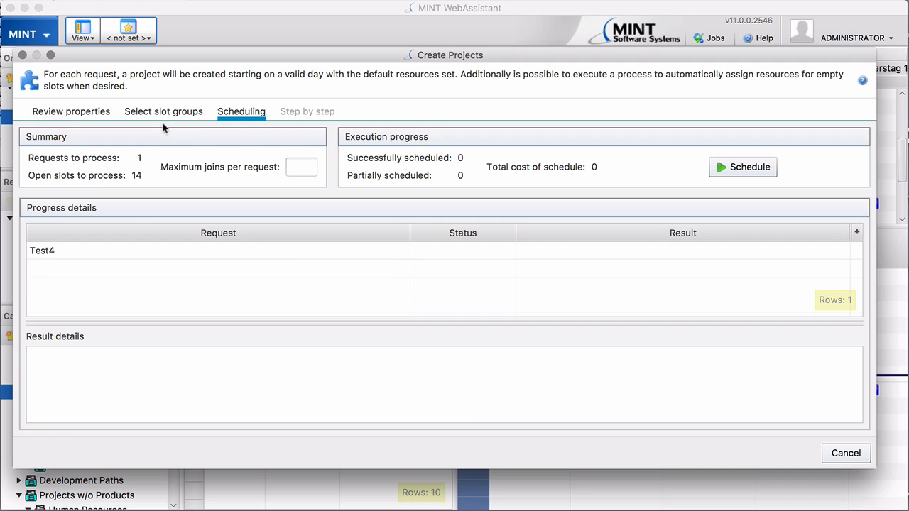
Step: Set Flight Instructor to schedule by Property Seniority, Maximum, with a breakpoint
left_click(163, 111)
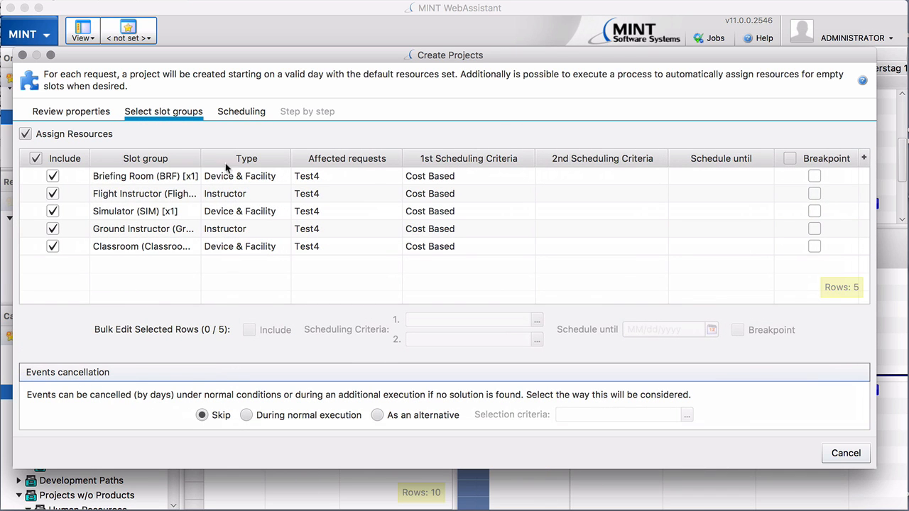
mouse_move(446, 199)
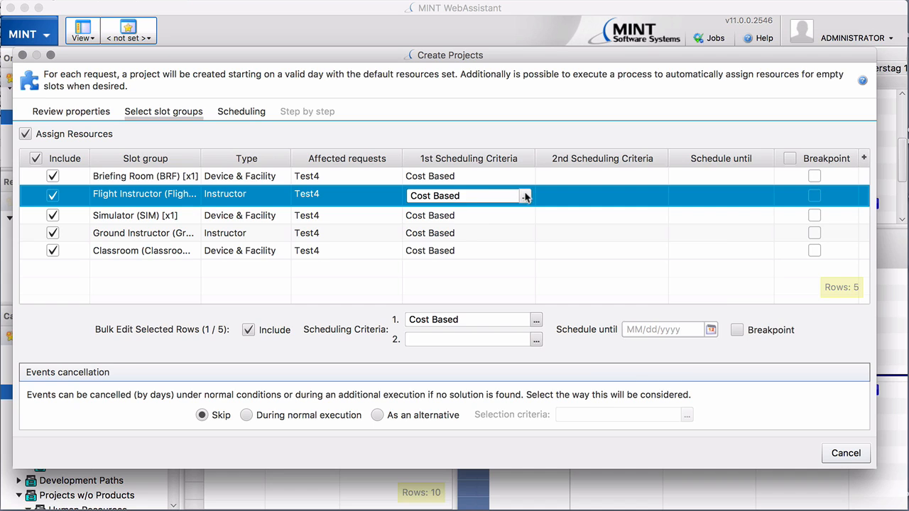
left_click(525, 196)
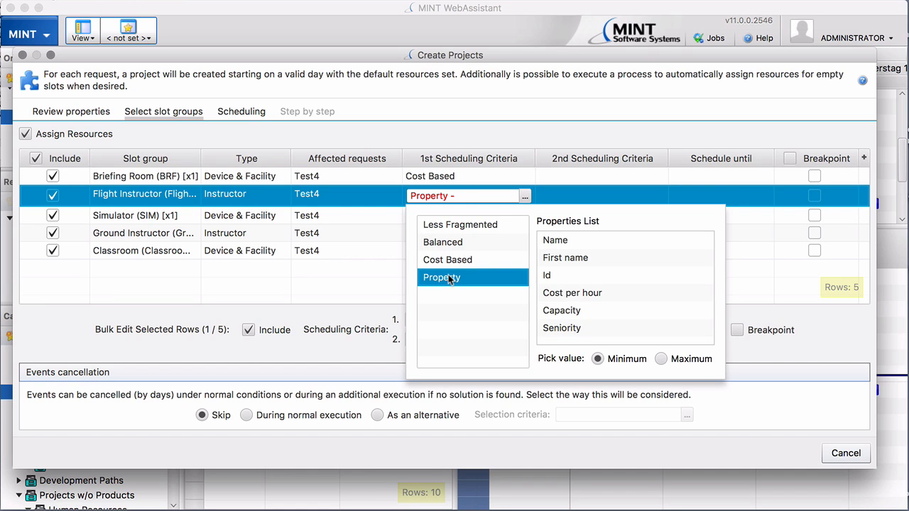
left_click(562, 328)
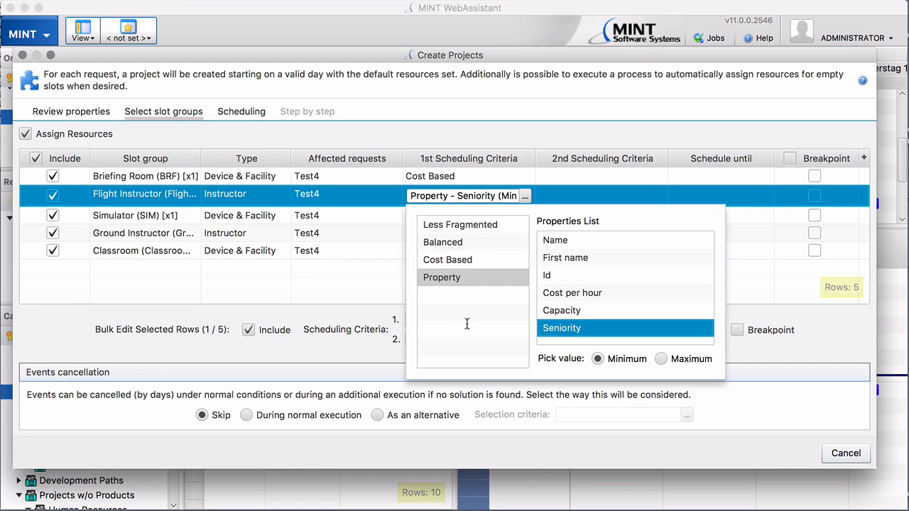
mouse_move(660, 362)
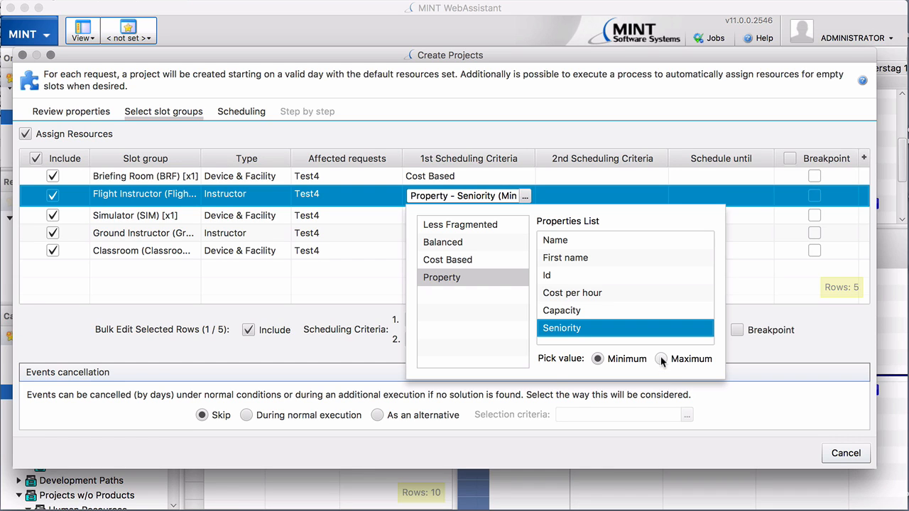
left_click(660, 357)
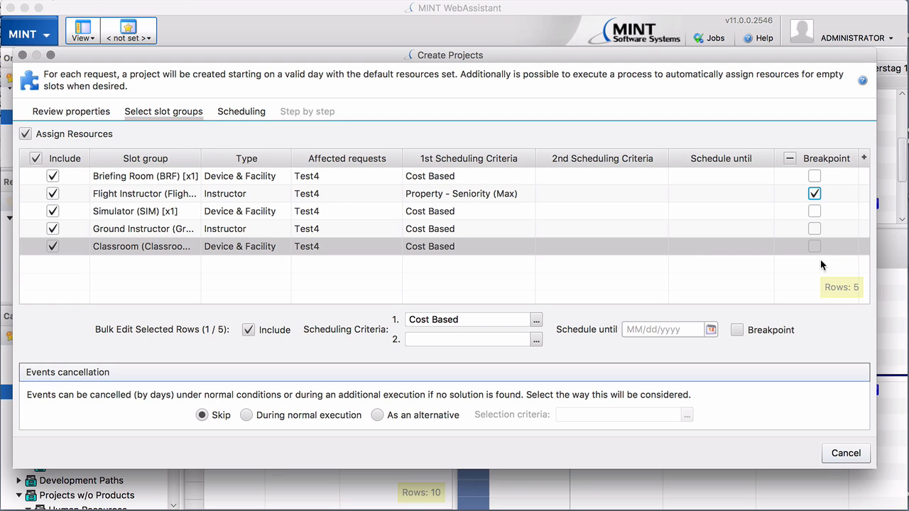
left_click(241, 111)
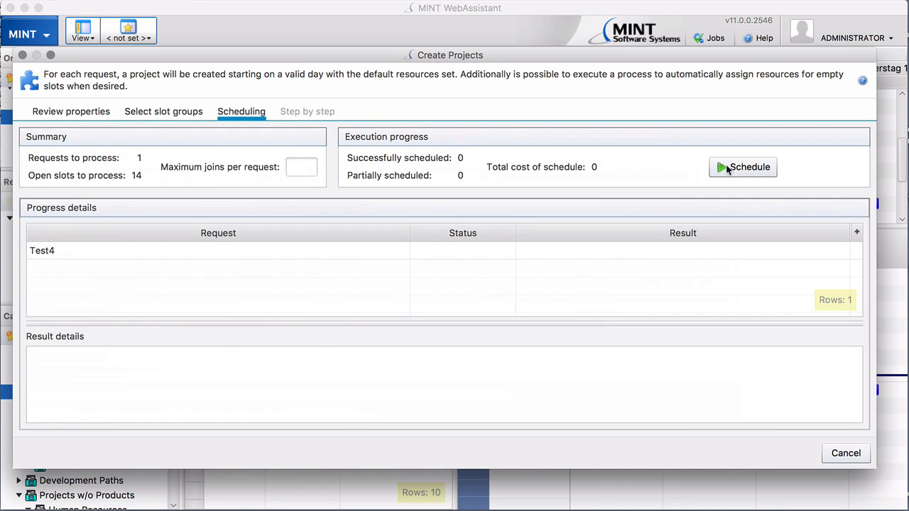
Step: Schedule Test4 until it pauses at the 01/12 BRF Flight Instructor slot ranked by seniority
left_click(743, 168)
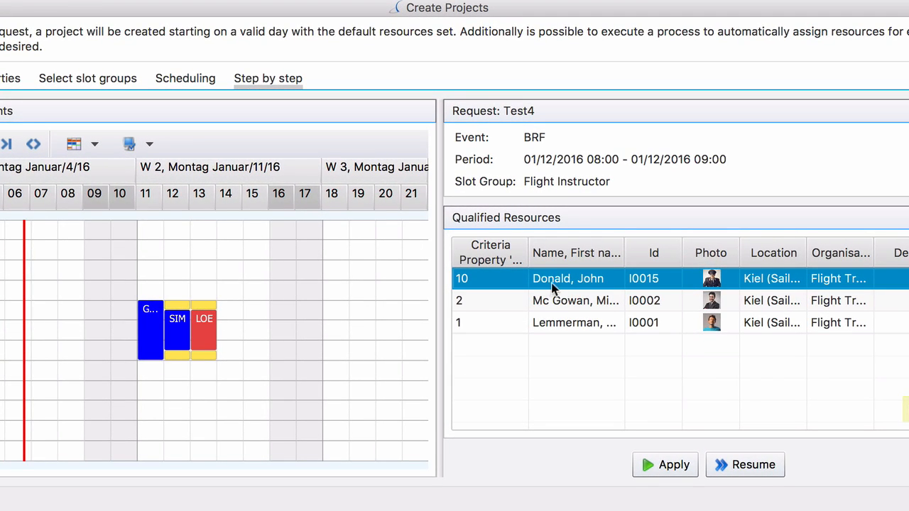
mouse_move(548, 285)
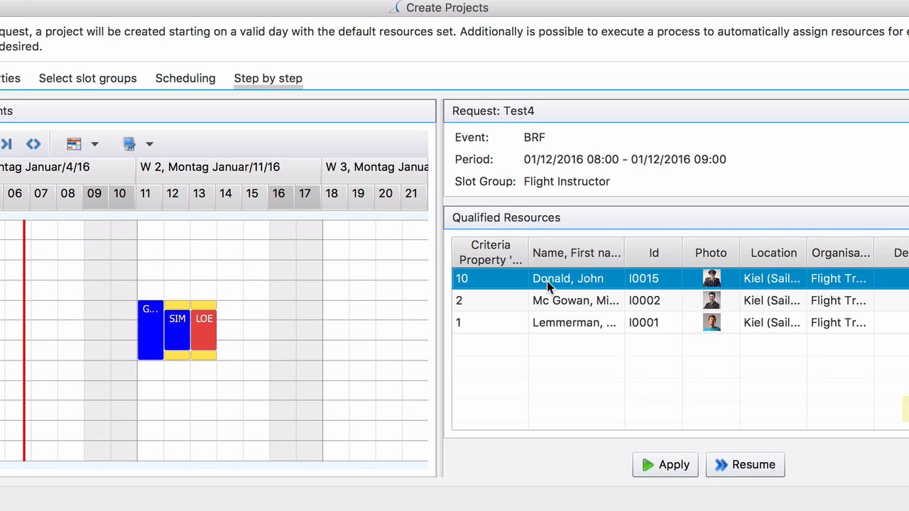
mouse_move(560, 287)
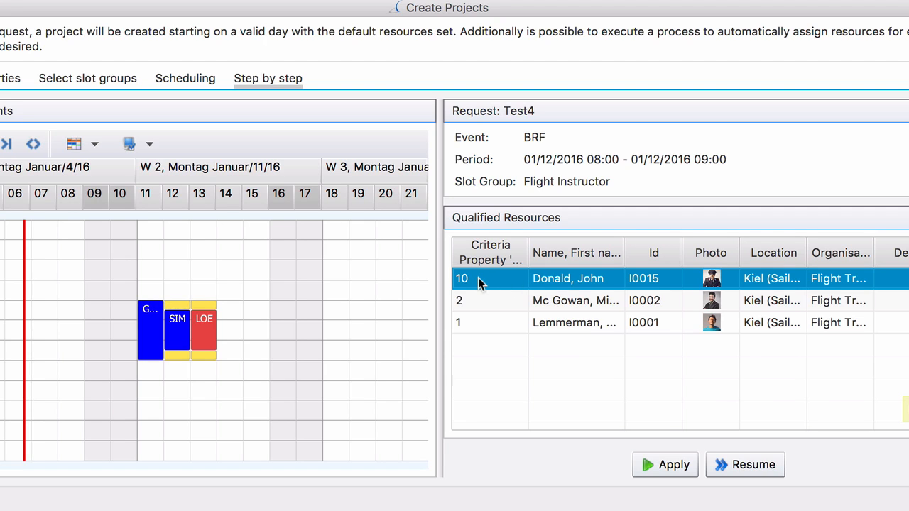
mouse_move(561, 330)
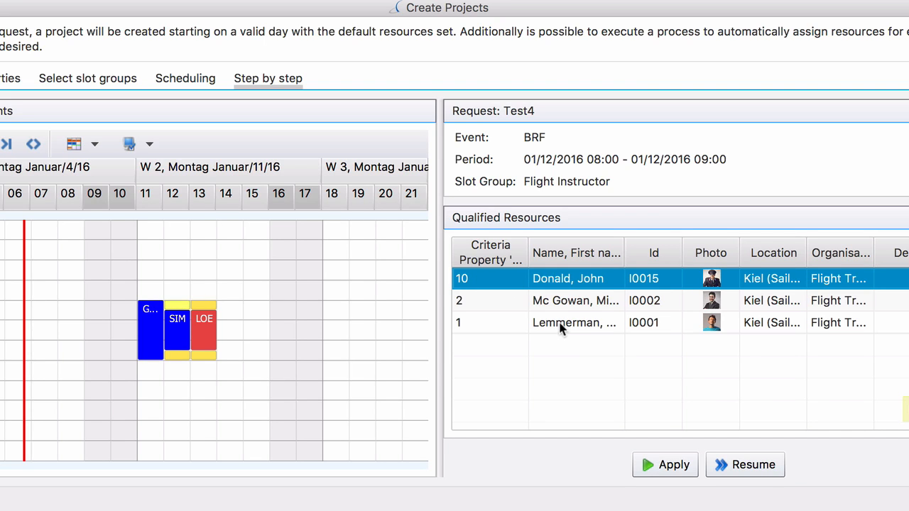
mouse_move(554, 287)
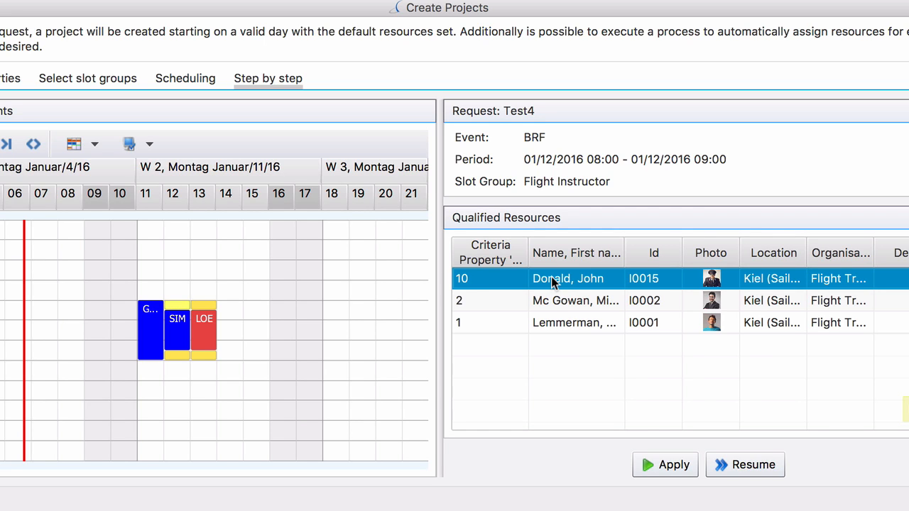
mouse_move(582, 369)
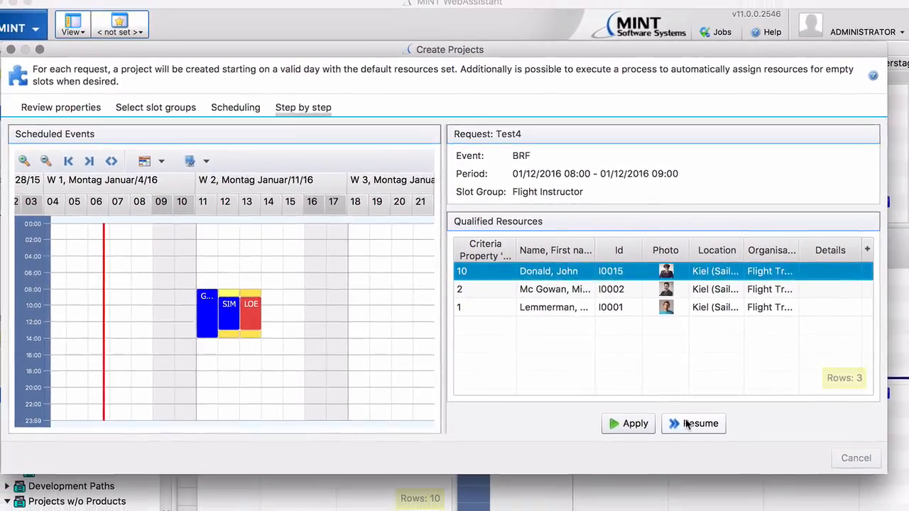
Step: Resume past the breakpoint to fill all 14 slots at EUR 7,970
left_click(700, 423)
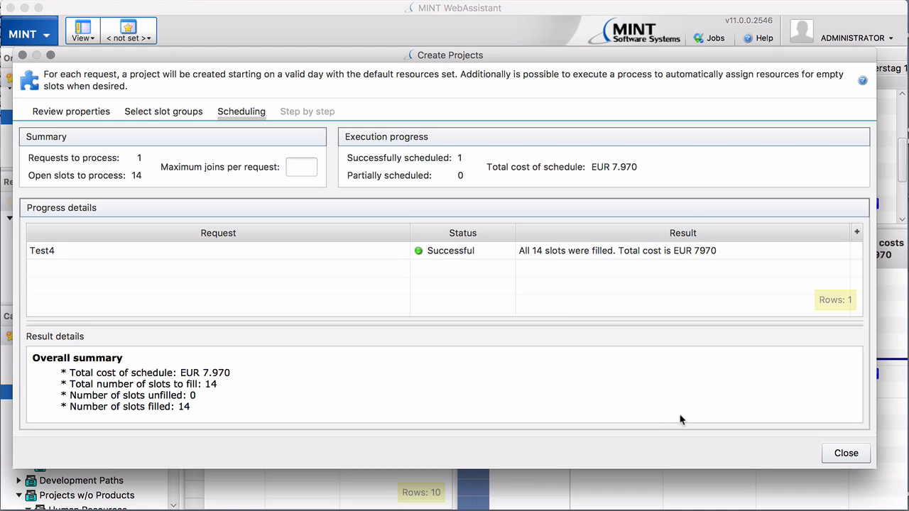
mouse_move(740, 437)
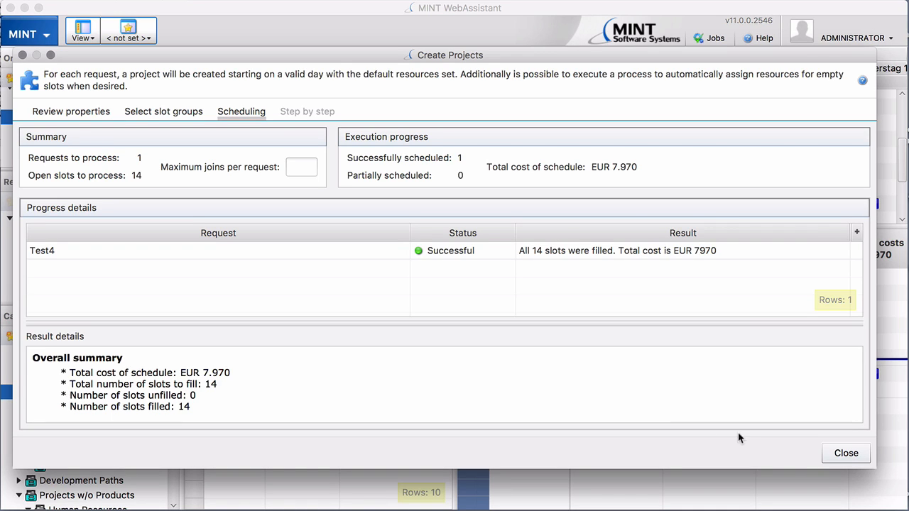